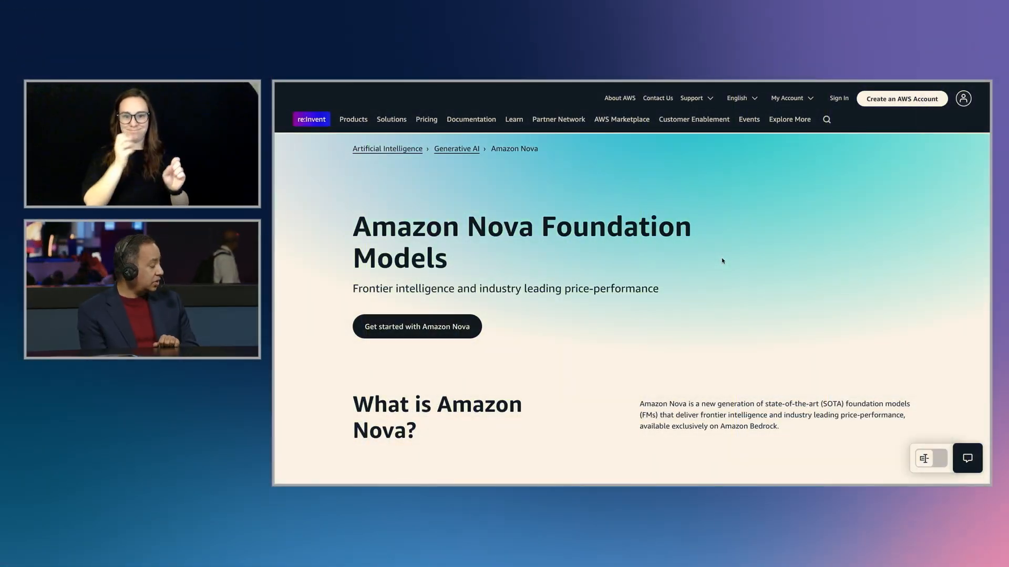
Step: Scroll down through the Amazon Bedrock console page
scroll(down, 3)
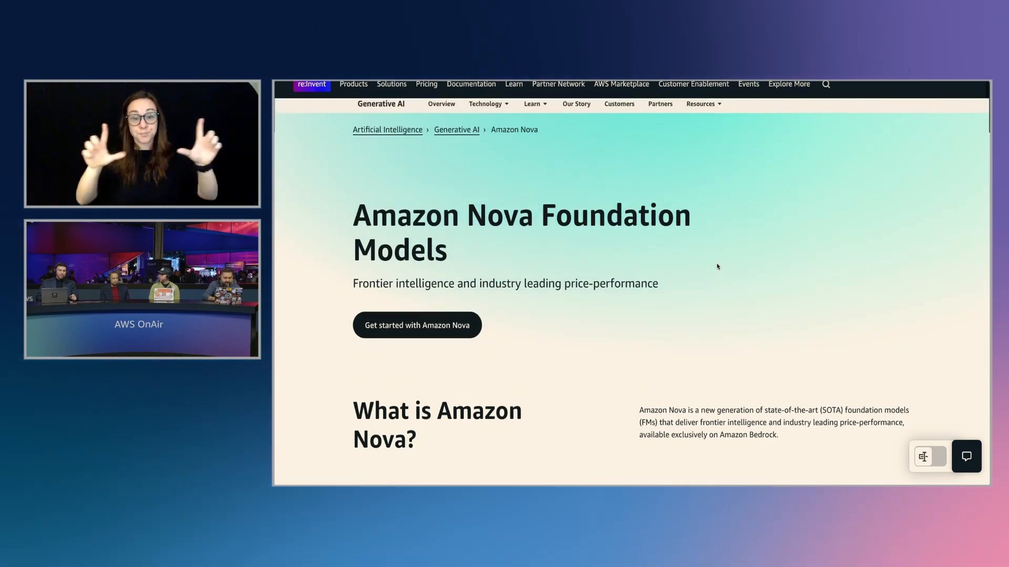
scroll(down, 3)
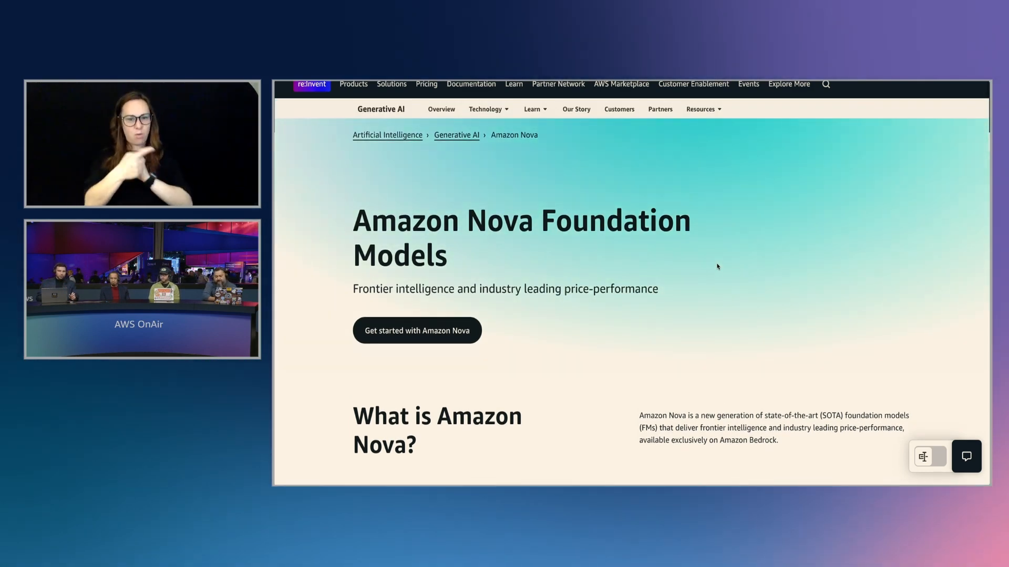
scroll(down, 3)
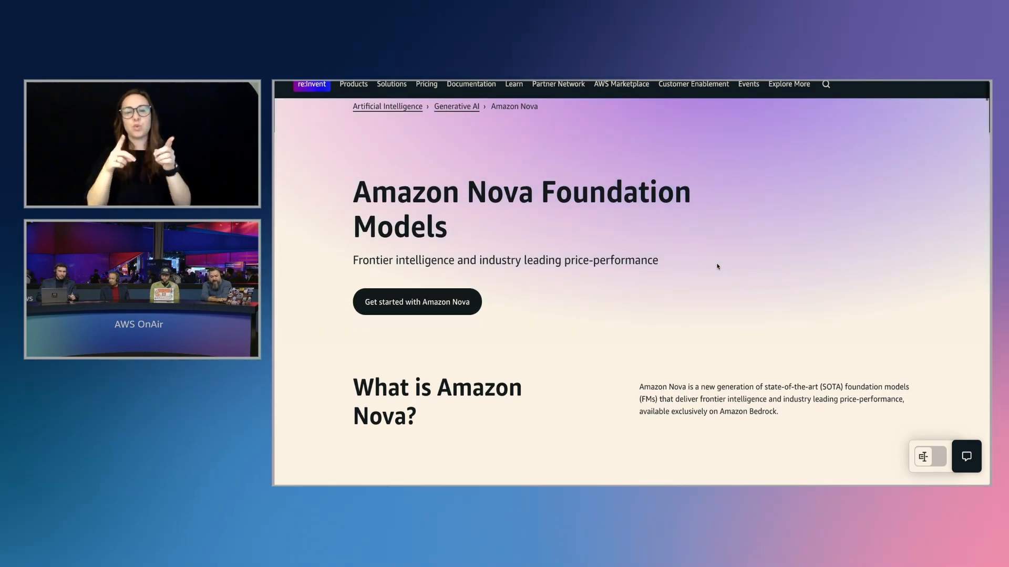
scroll(down, 3)
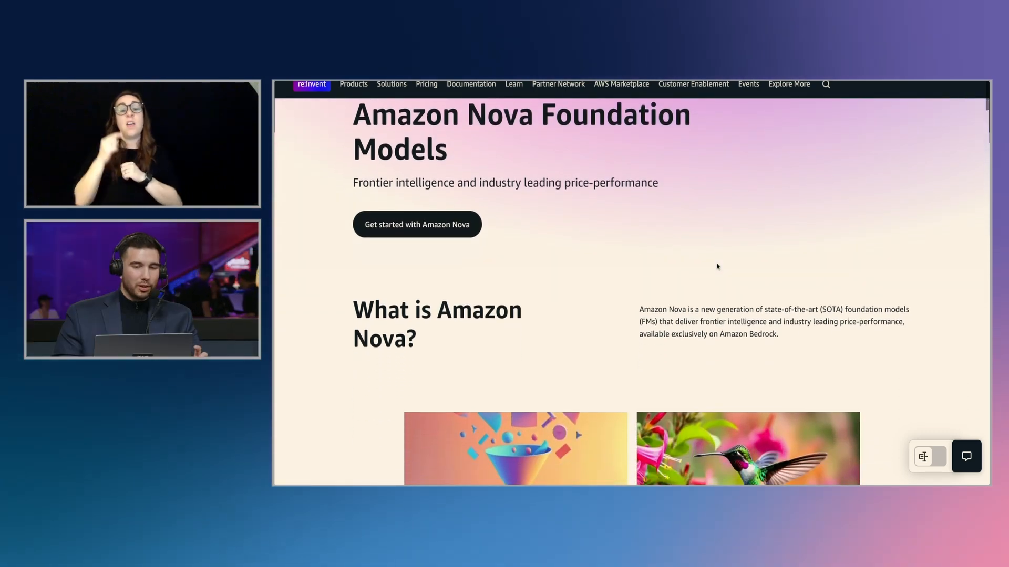
scroll(down, 3)
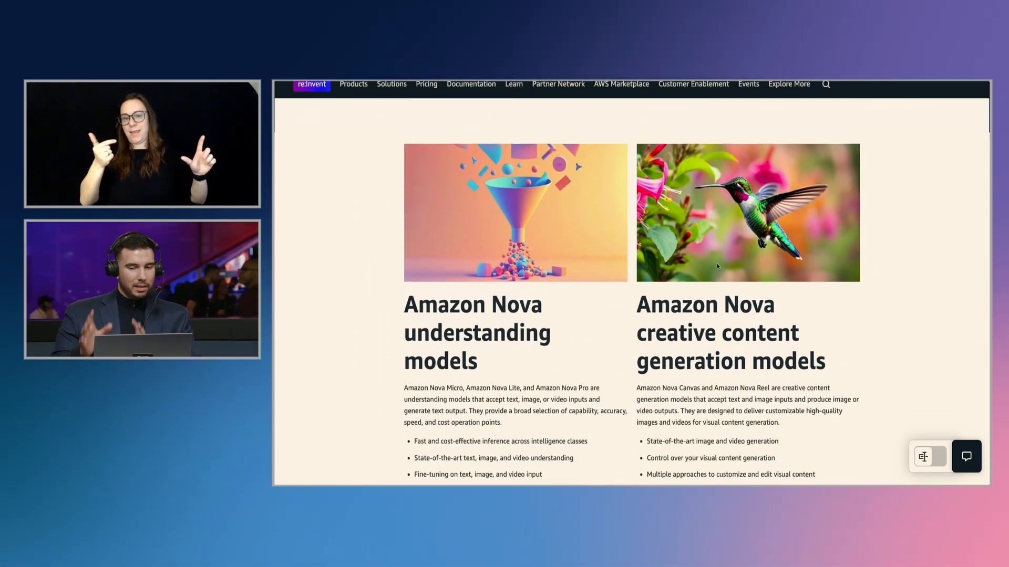
scroll(down, 3)
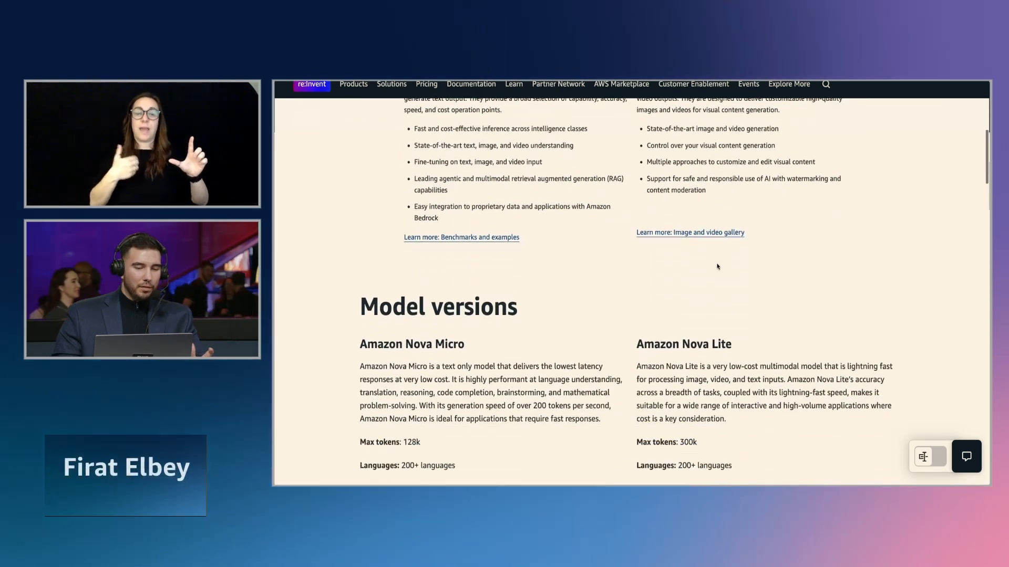
scroll(down, 3)
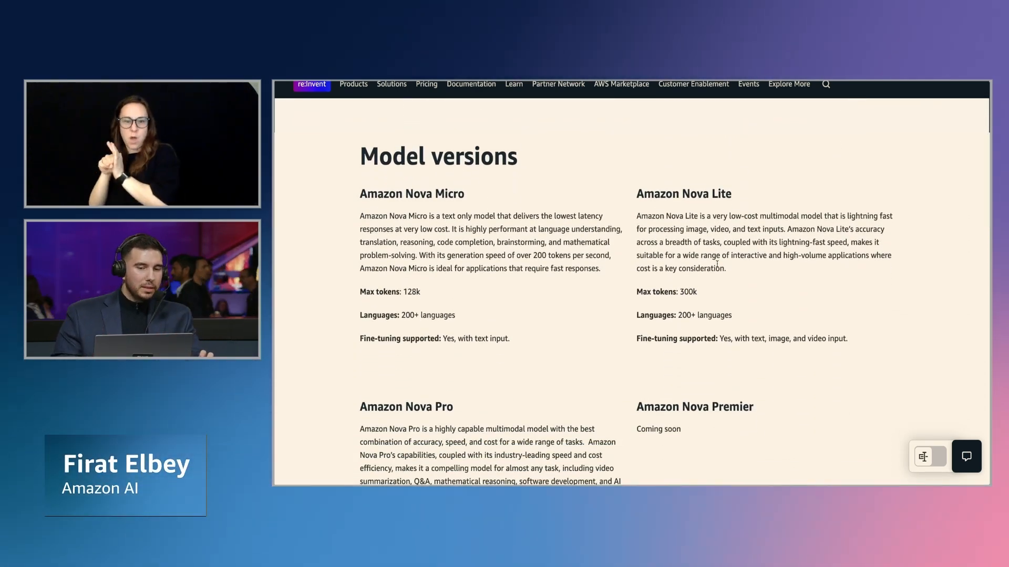
scroll(down, 3)
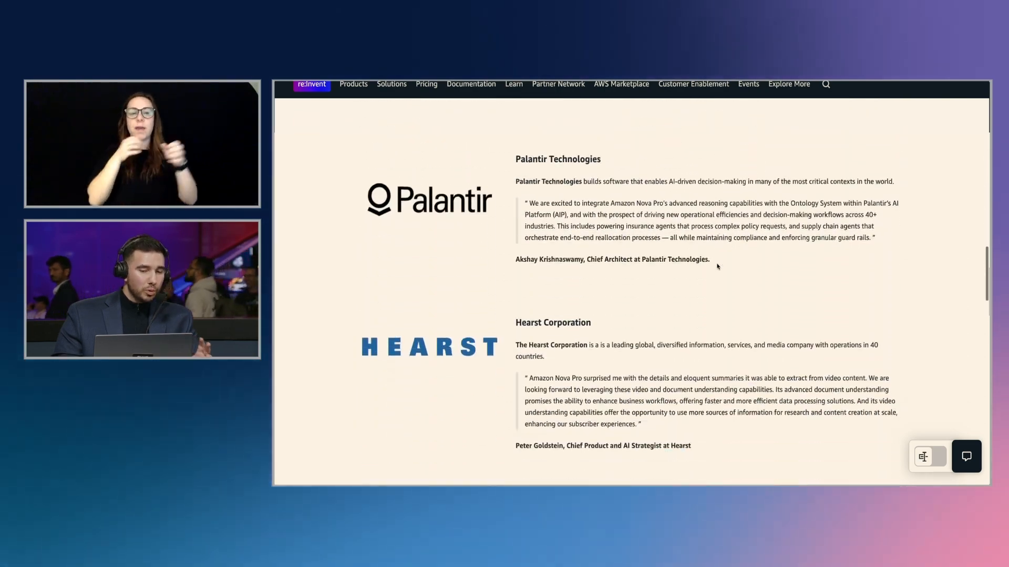
scroll(down, 3)
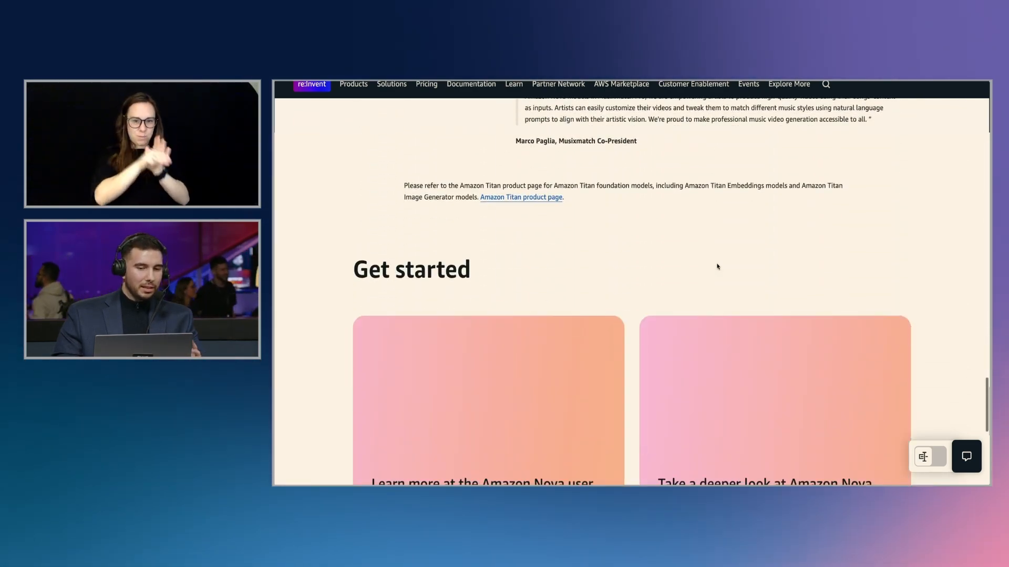
scroll(down, 3)
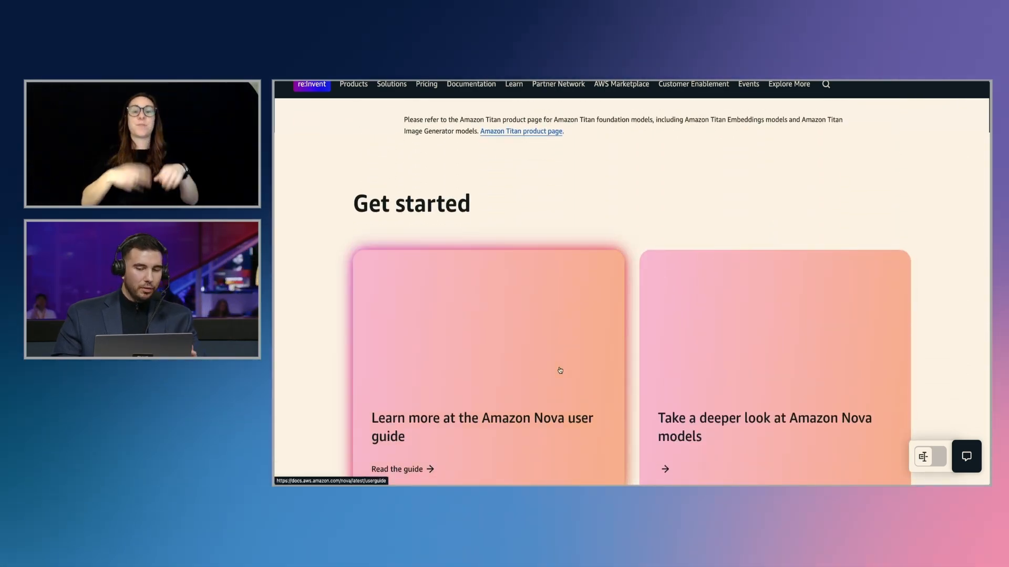
scroll(down, 3)
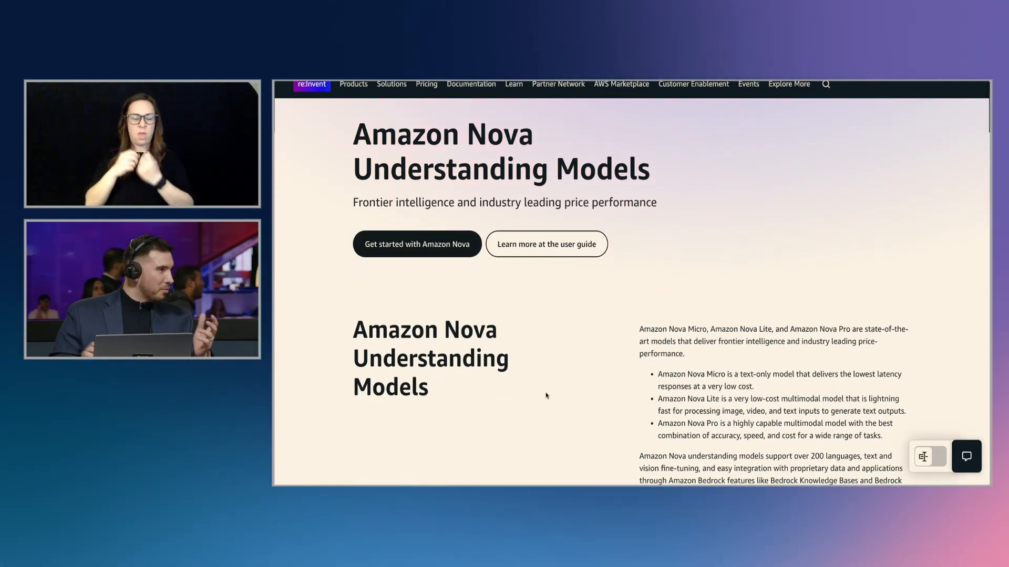
scroll(down, 3)
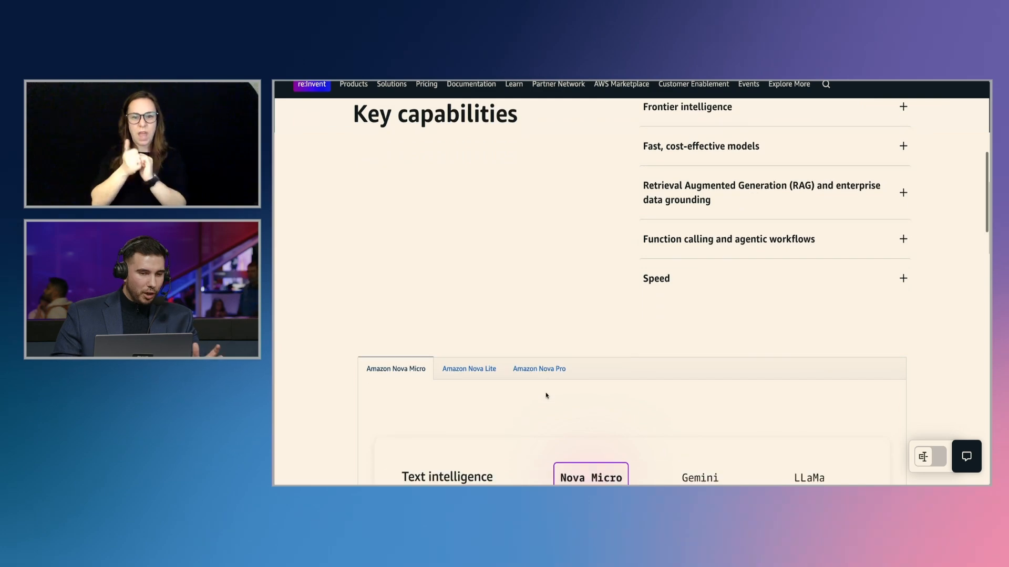
scroll(down, 3)
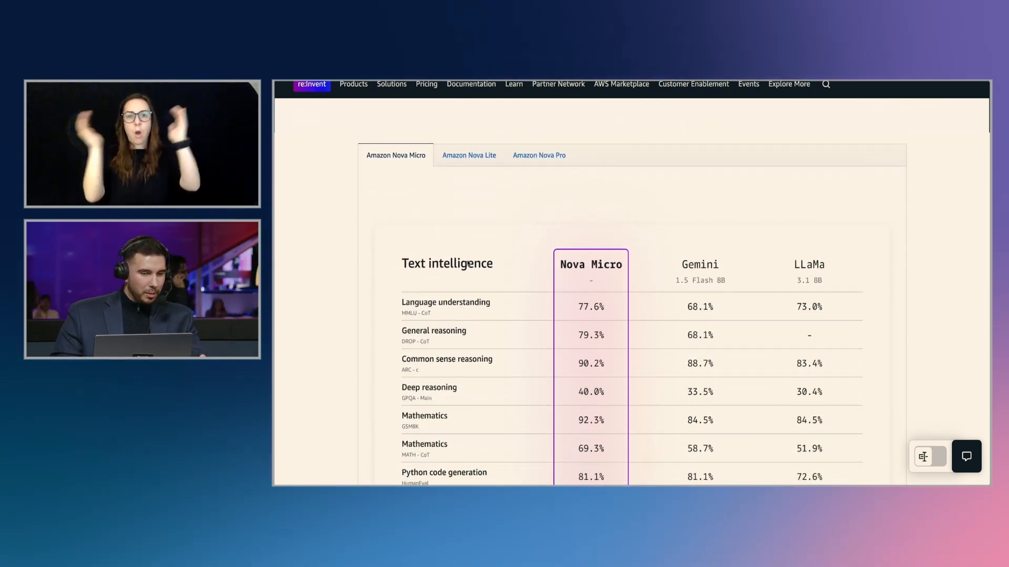
click(539, 155)
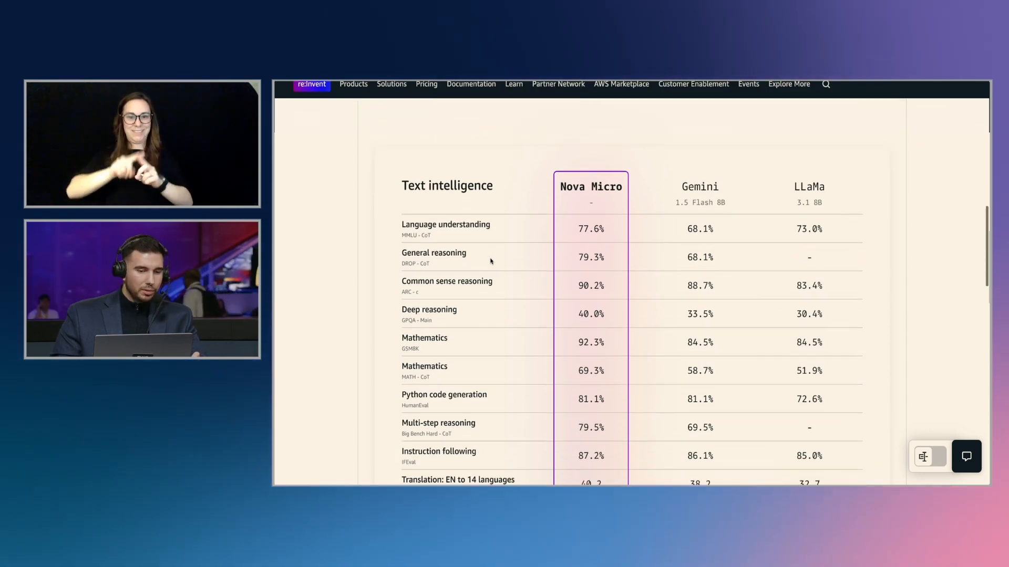
scroll(down, 3)
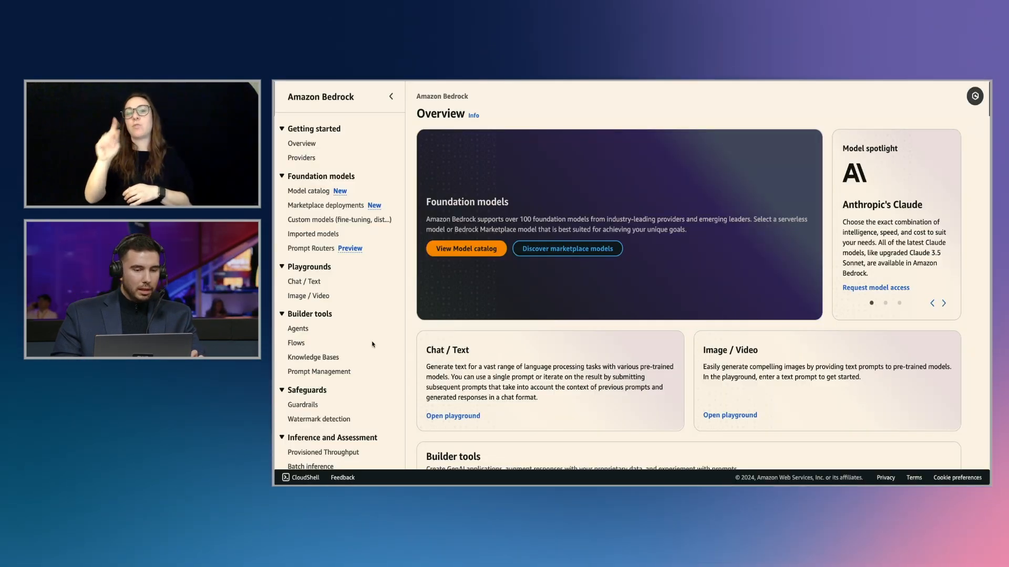
scroll(down, 3)
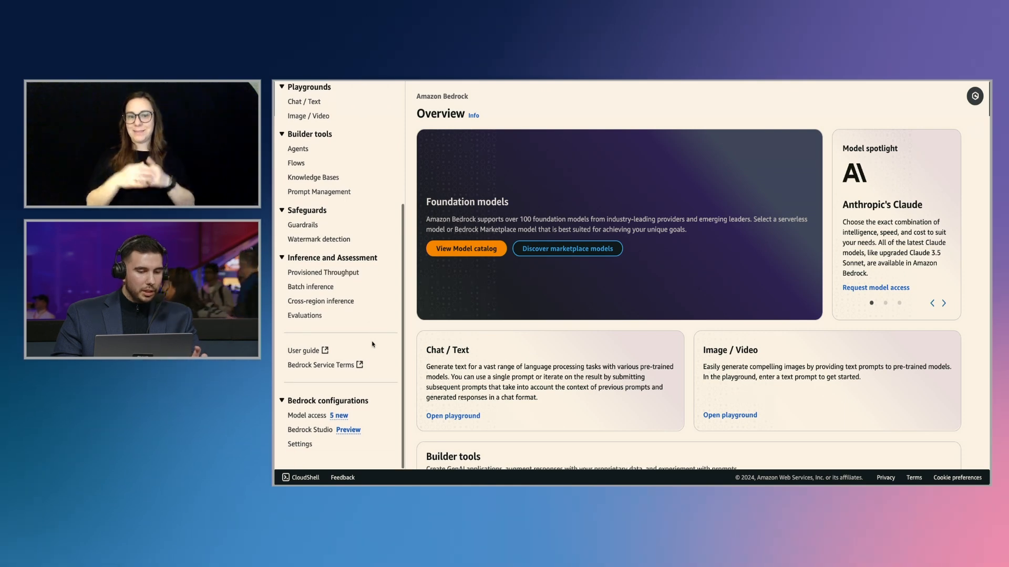
Step: Tick Nova Reel and Nova Canvas under Modify model access and submit the request
click(306, 415)
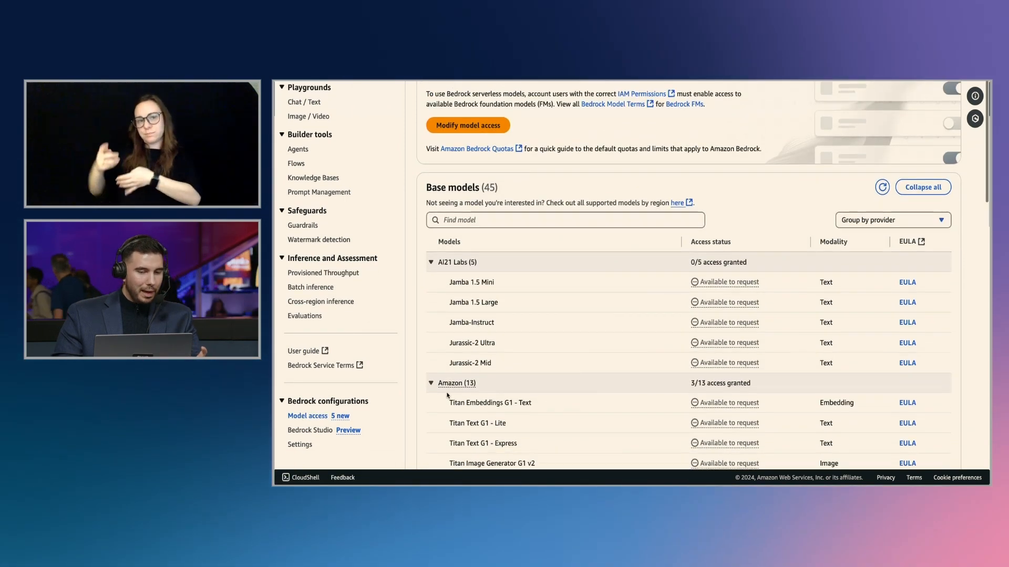
click(468, 125)
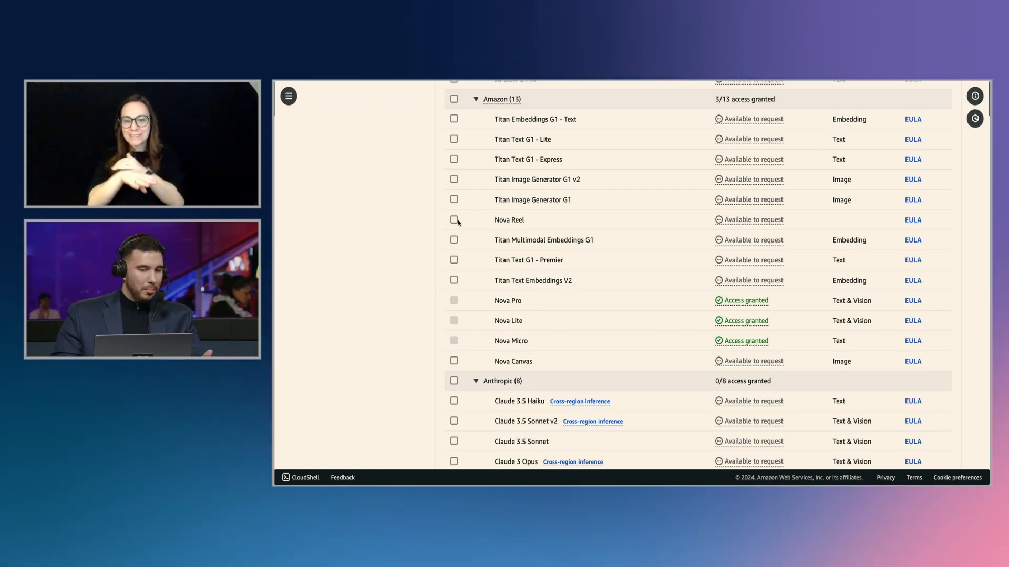
click(453, 219)
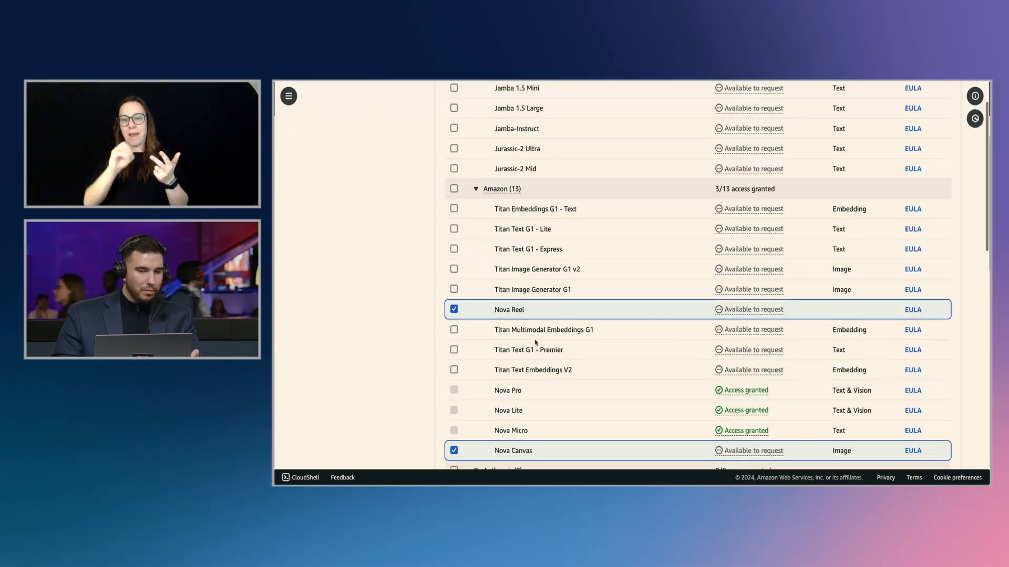
scroll(down, 3)
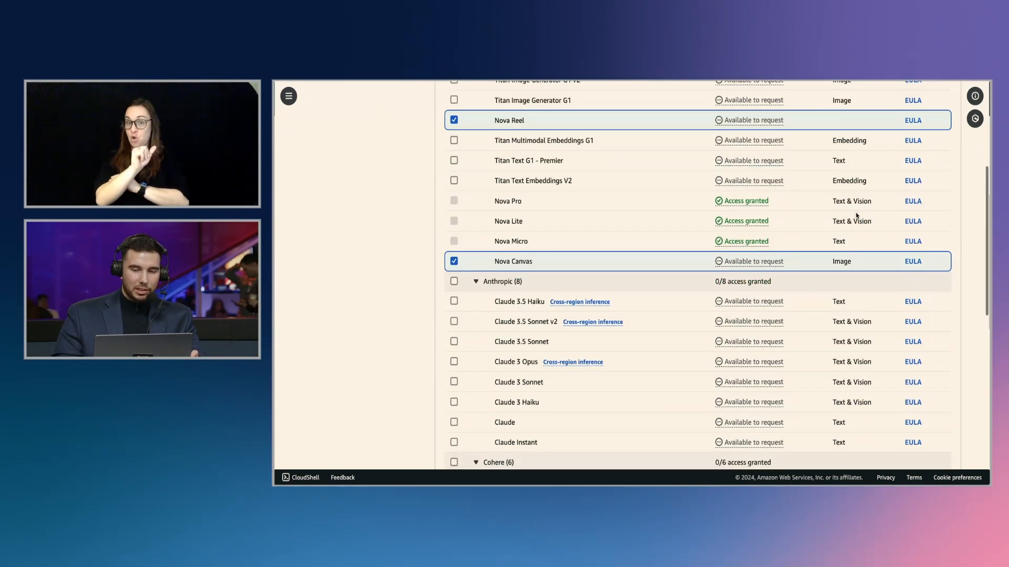
scroll(down, 3)
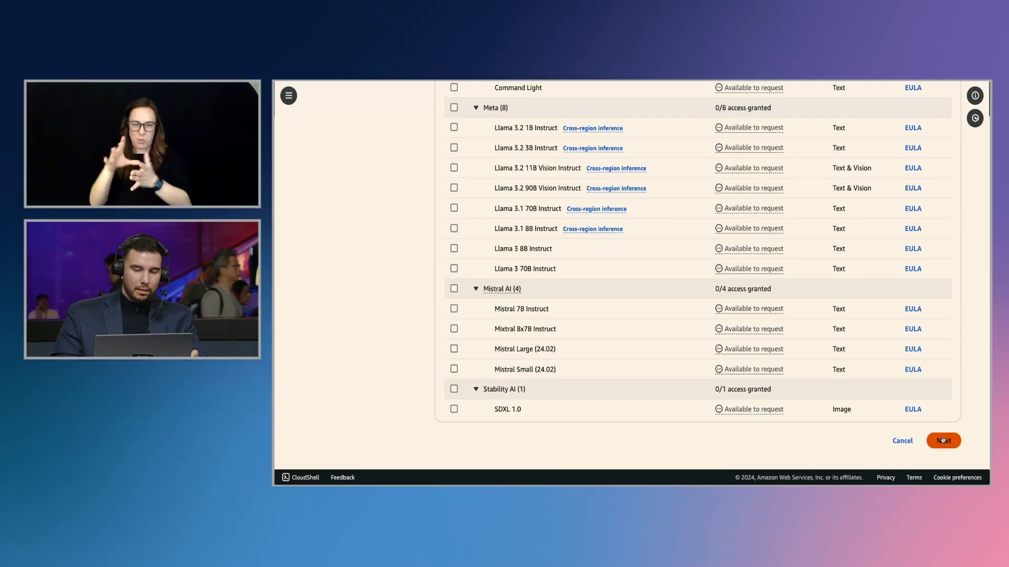
click(941, 441)
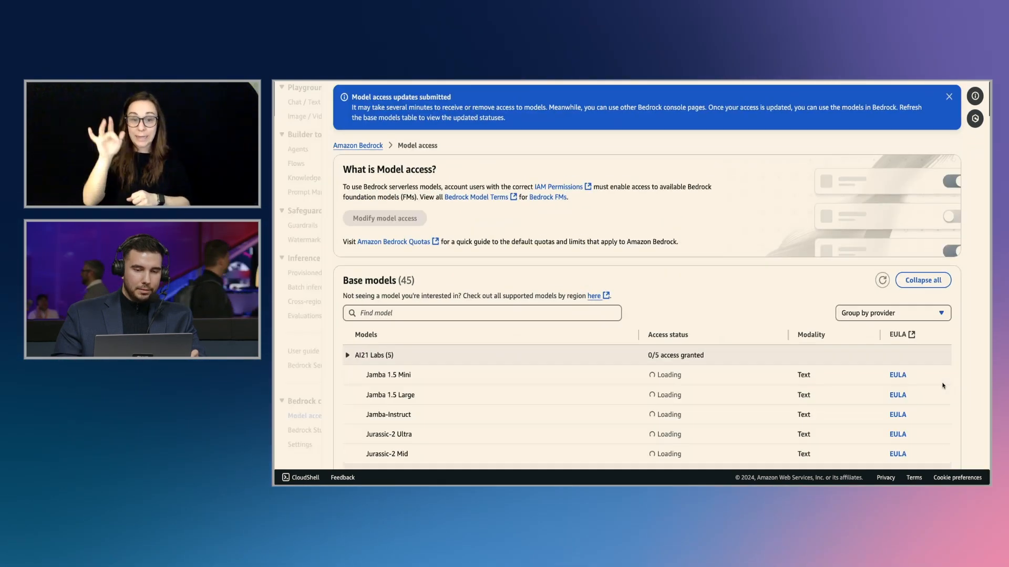
scroll(down, 3)
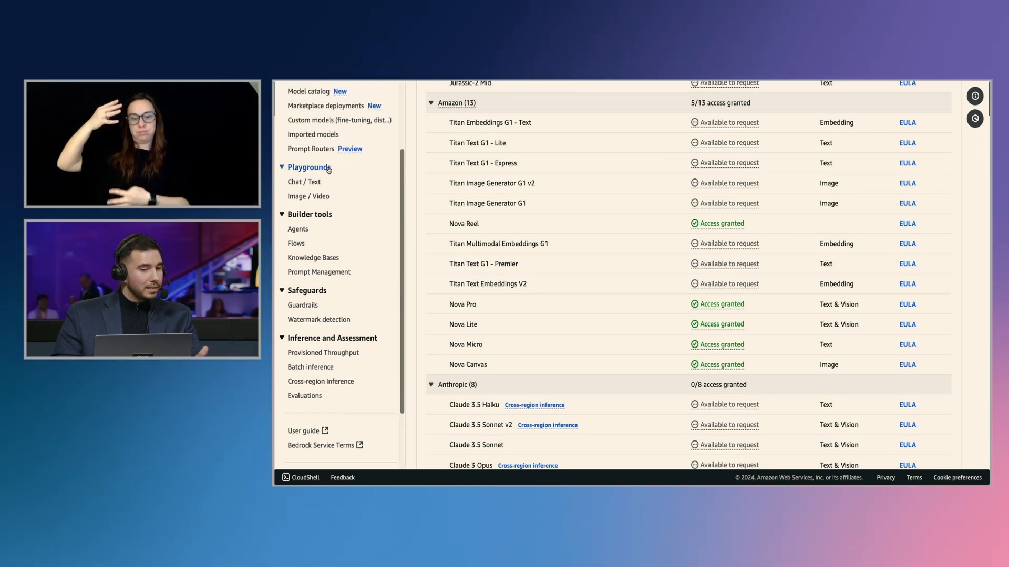
Step: Select Amazon Nova Pro with on-demand inference in the Chat / Text playground
click(303, 181)
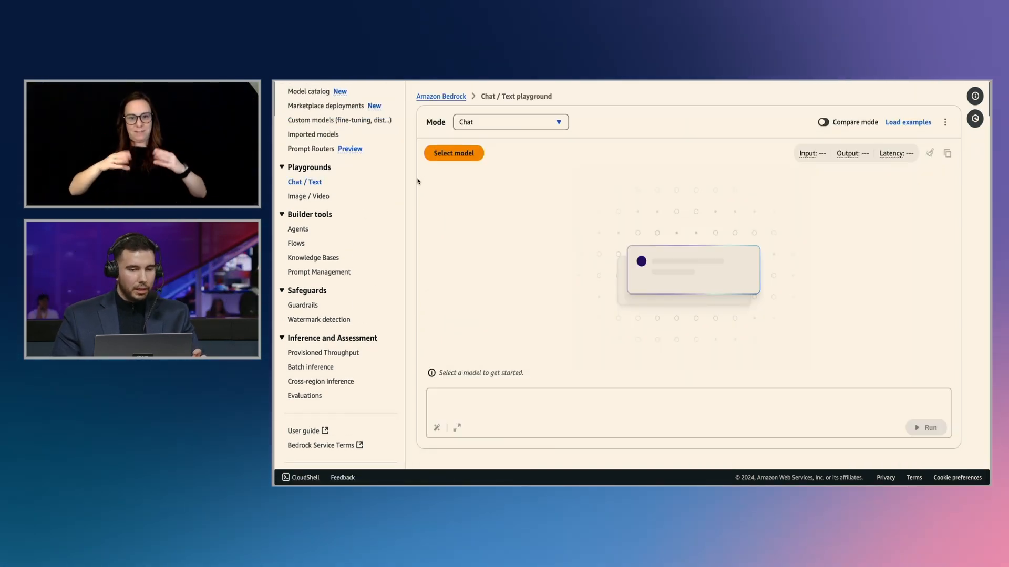
click(453, 152)
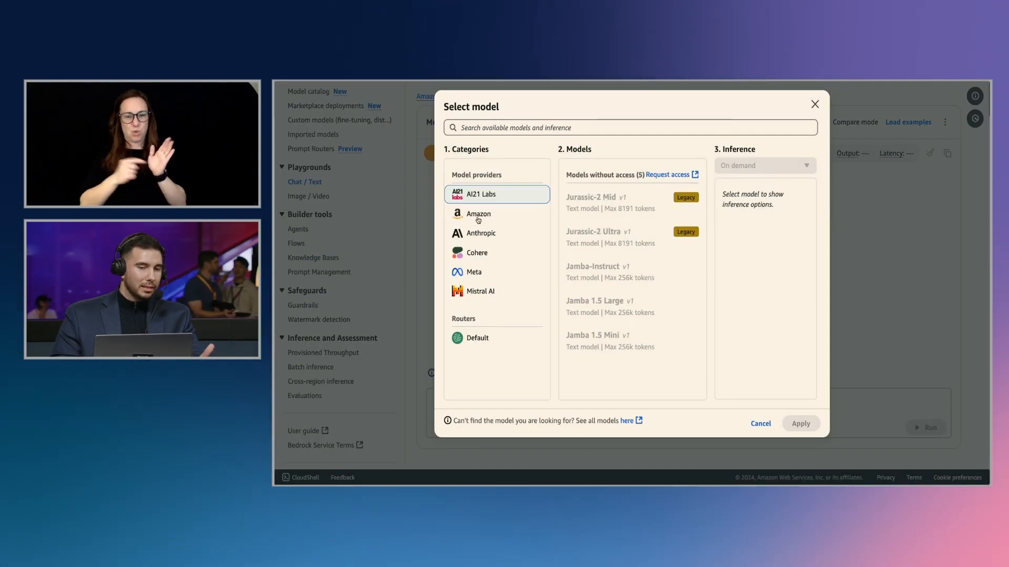
click(478, 214)
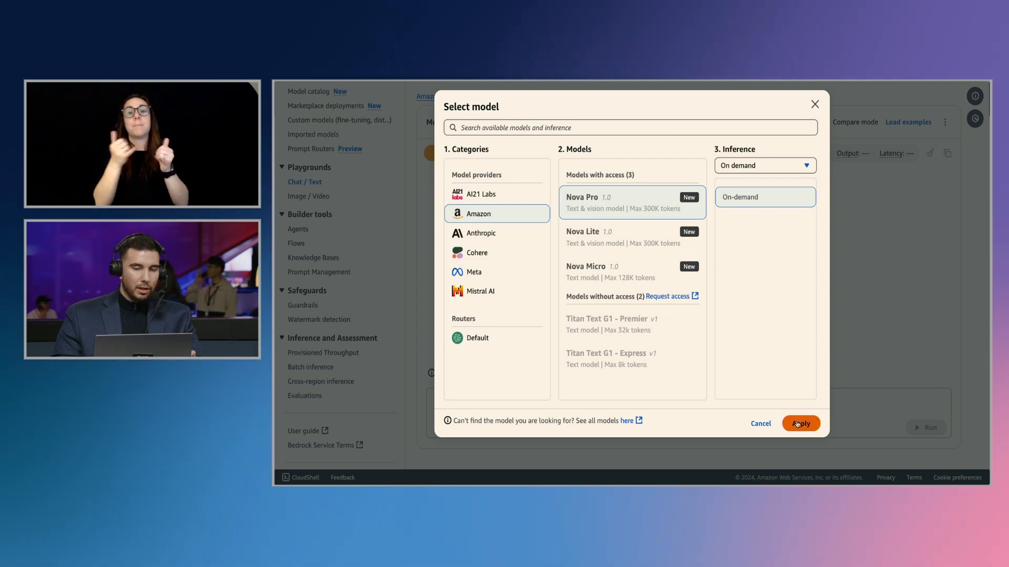
click(800, 424)
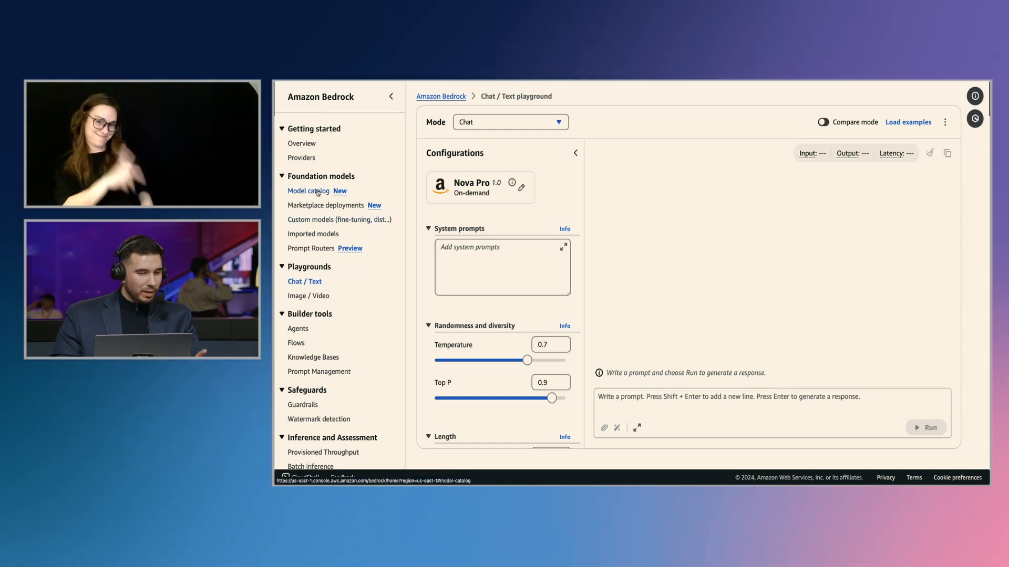
Step: Open the Nova Pro card from the Amazon-filtered Model catalog
click(308, 192)
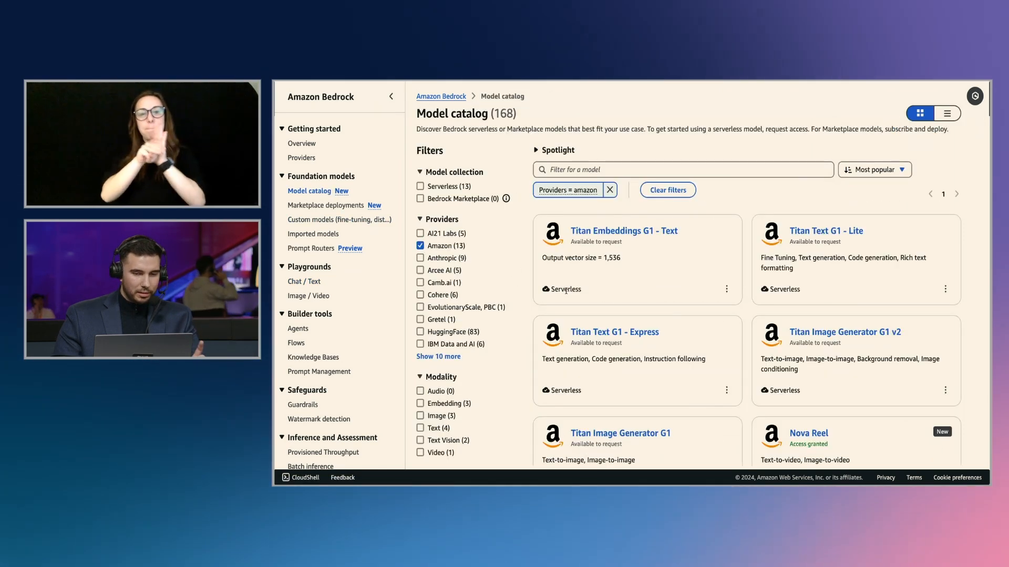
scroll(down, 3)
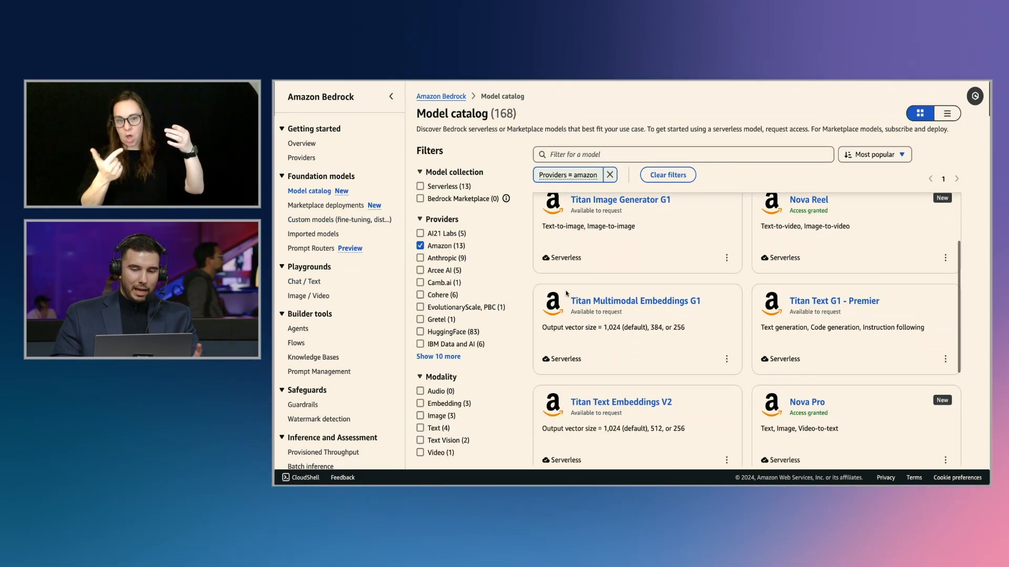
click(805, 402)
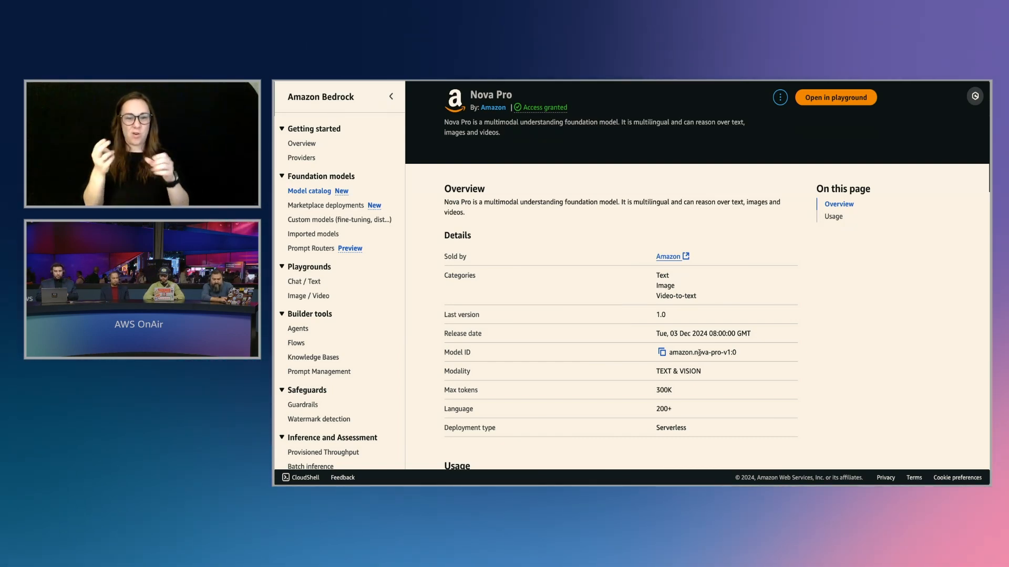
Step: Select the model ID amazon.nova-pro-v1:0 on Nova Pro's details page
double_click(700, 352)
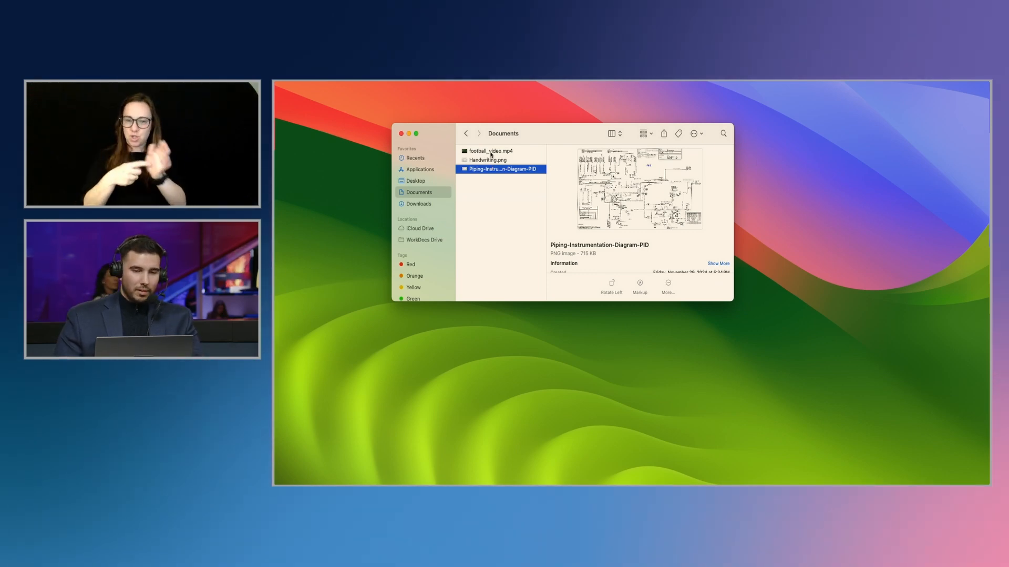
Step: Preview football_video.mp4 in Quick Look and play it
click(492, 151)
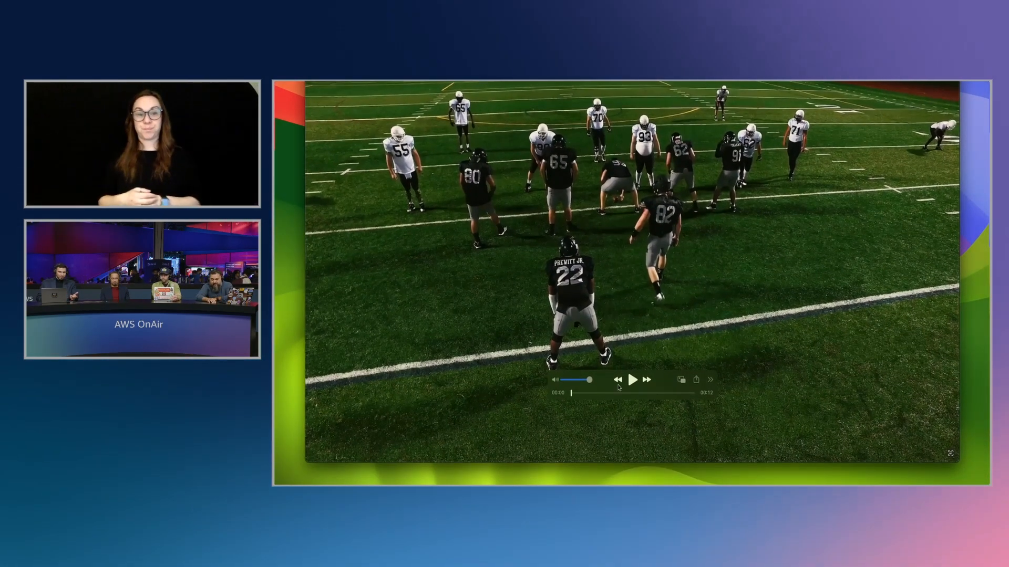
click(634, 379)
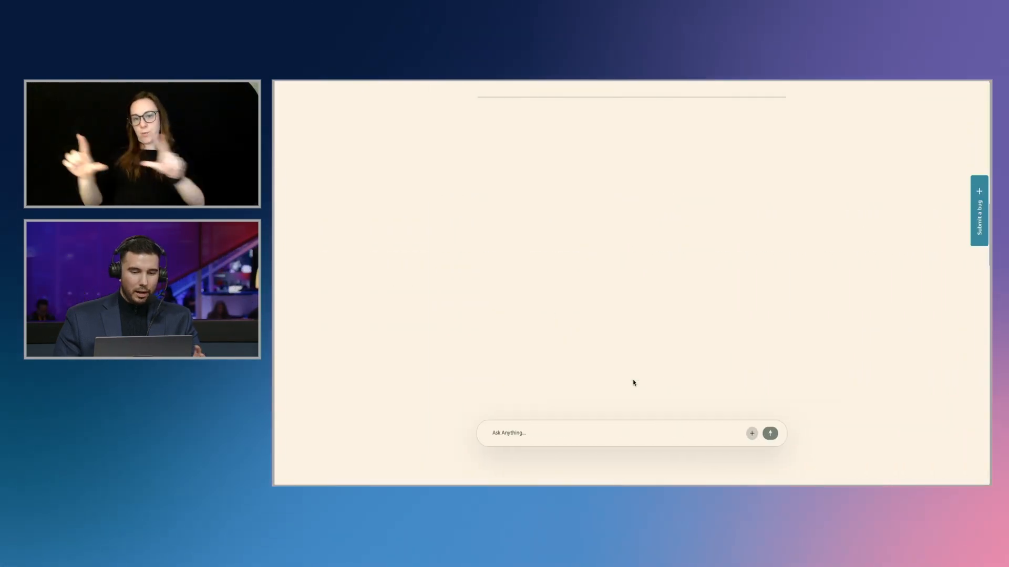
Step: Attach football_video.mp4 to a new prompt and begin typing a description request
click(611, 433)
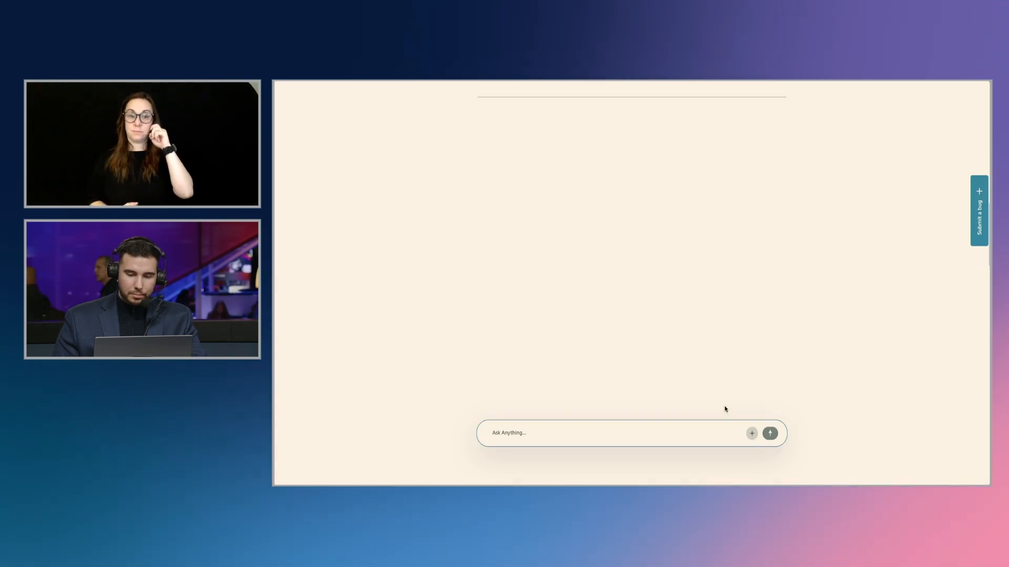
click(750, 433)
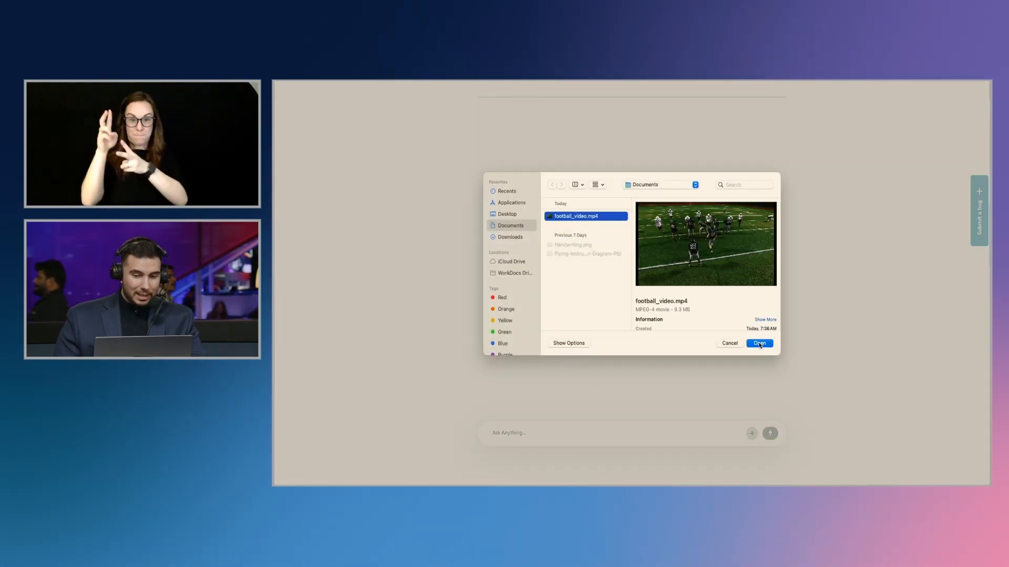
click(758, 343)
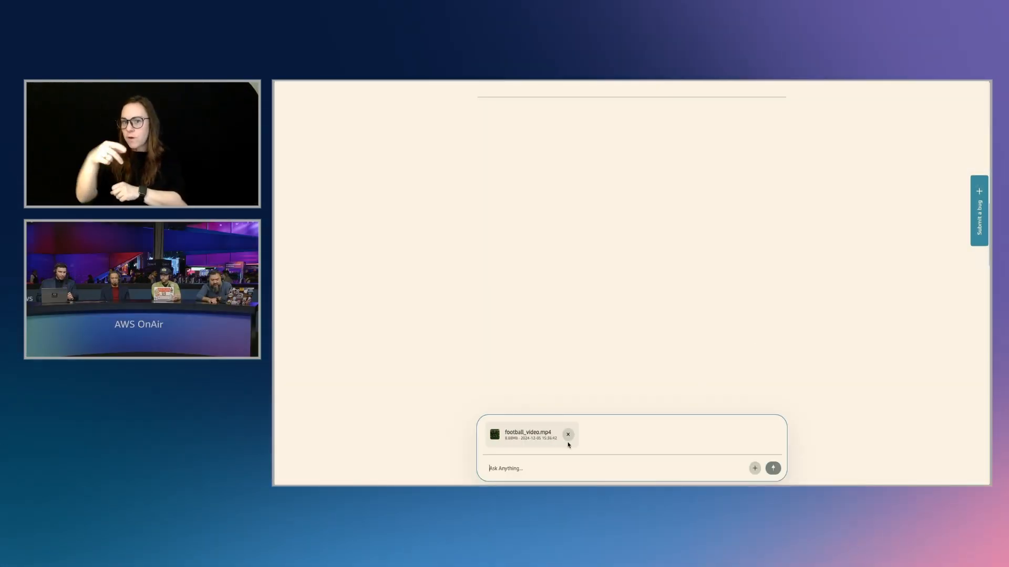
text(Des)
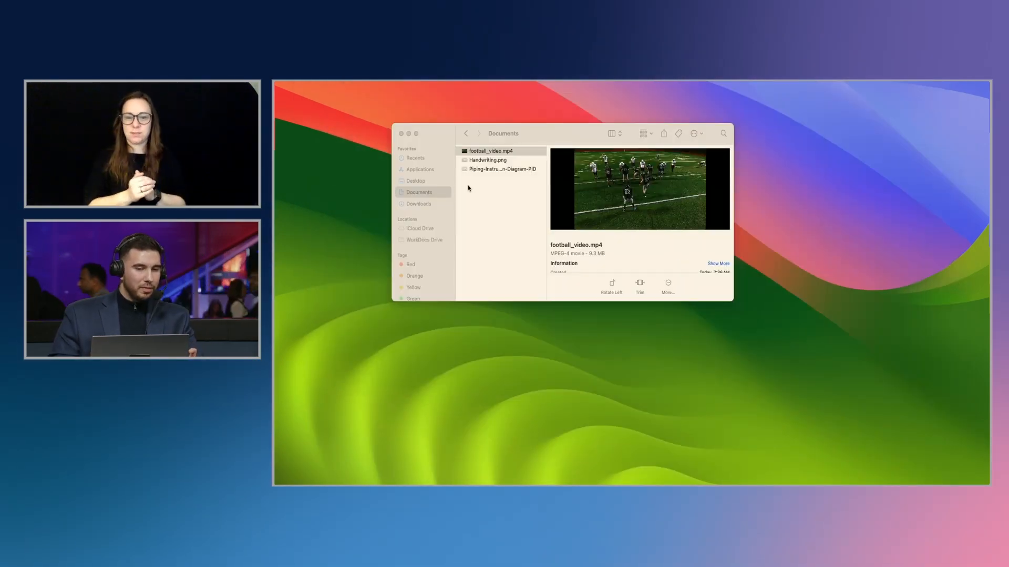
Step: Return from Finder to the empty Nova Pro chat app
click(488, 160)
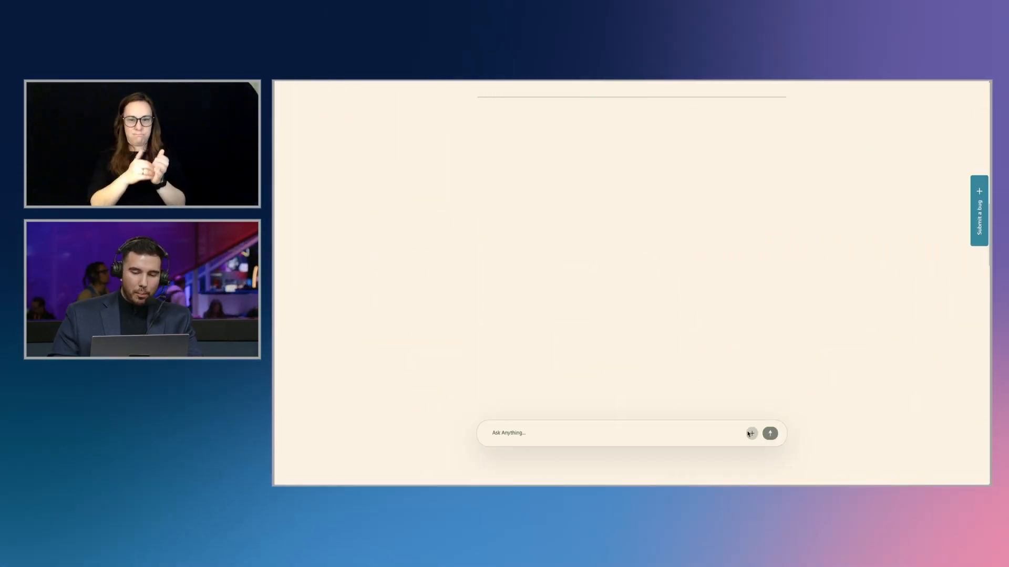
Step: Attach Handwriting.png and start typing 'Transform this whiteboard…' into the prompt box
click(750, 433)
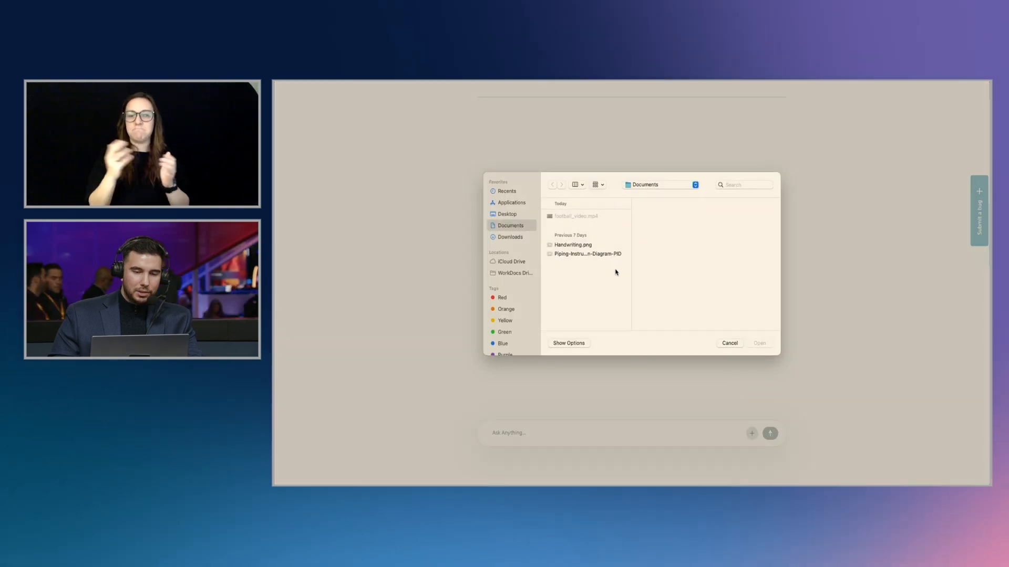
click(572, 244)
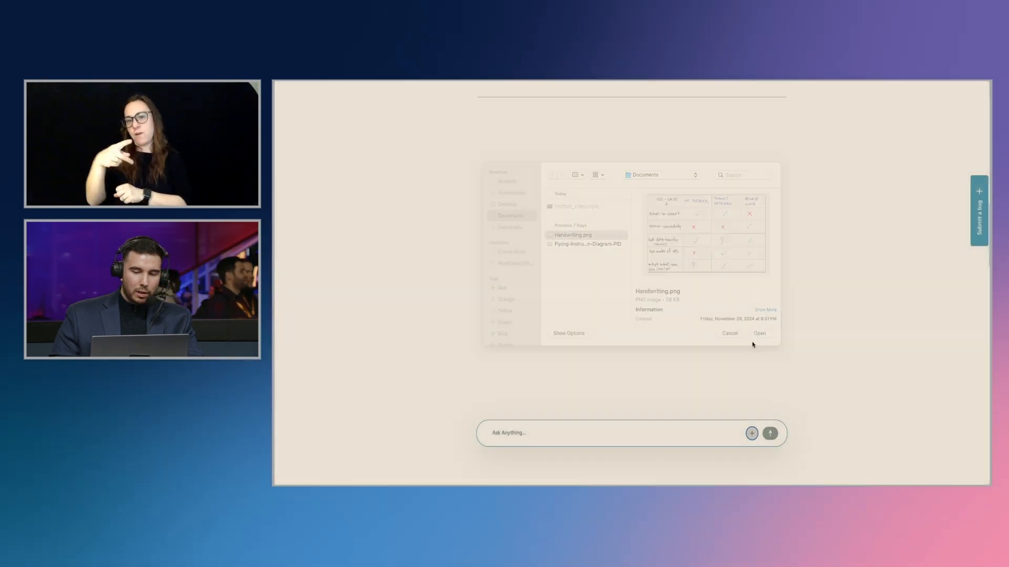
click(759, 333)
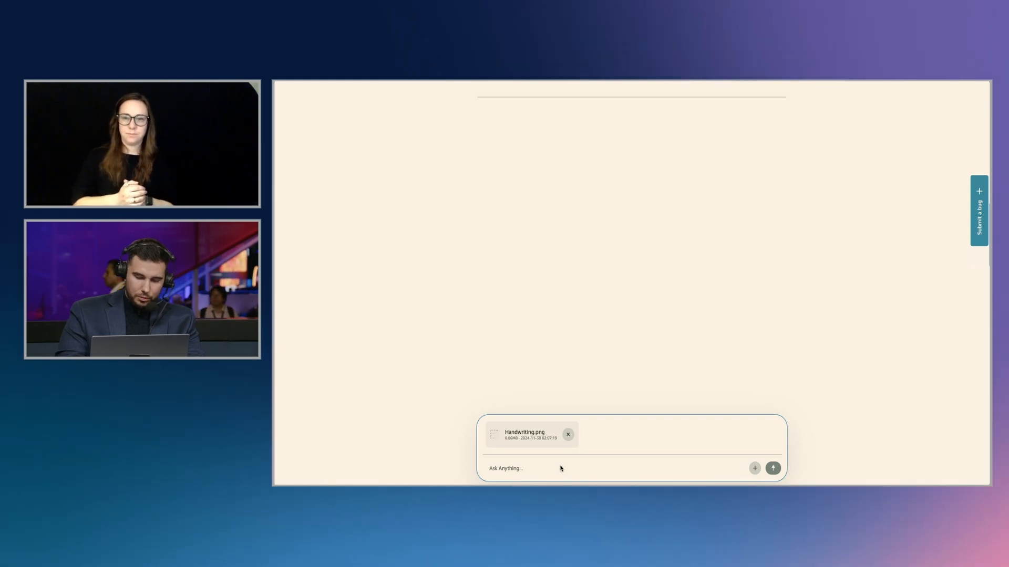
text(Transform)
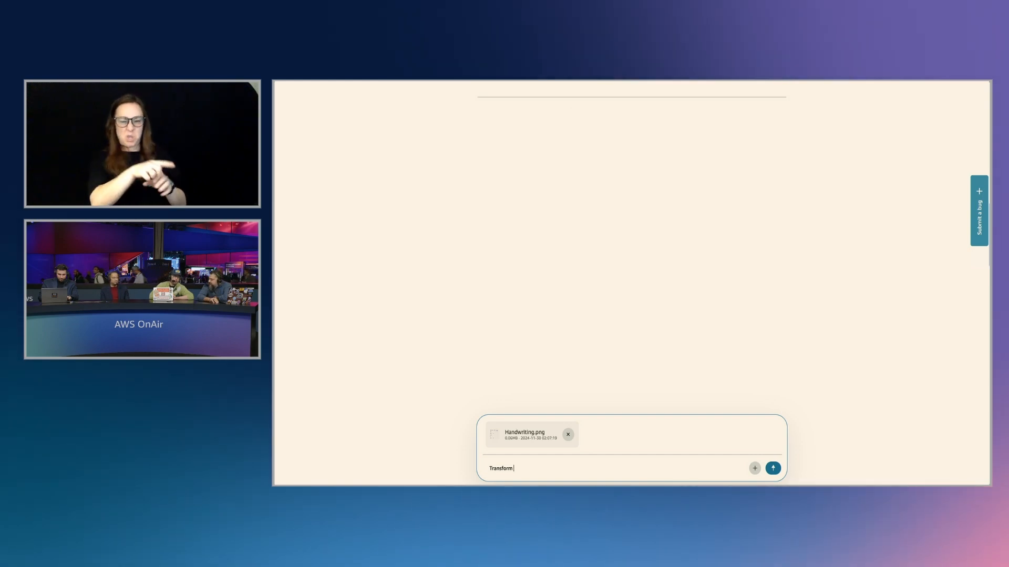
text(this)
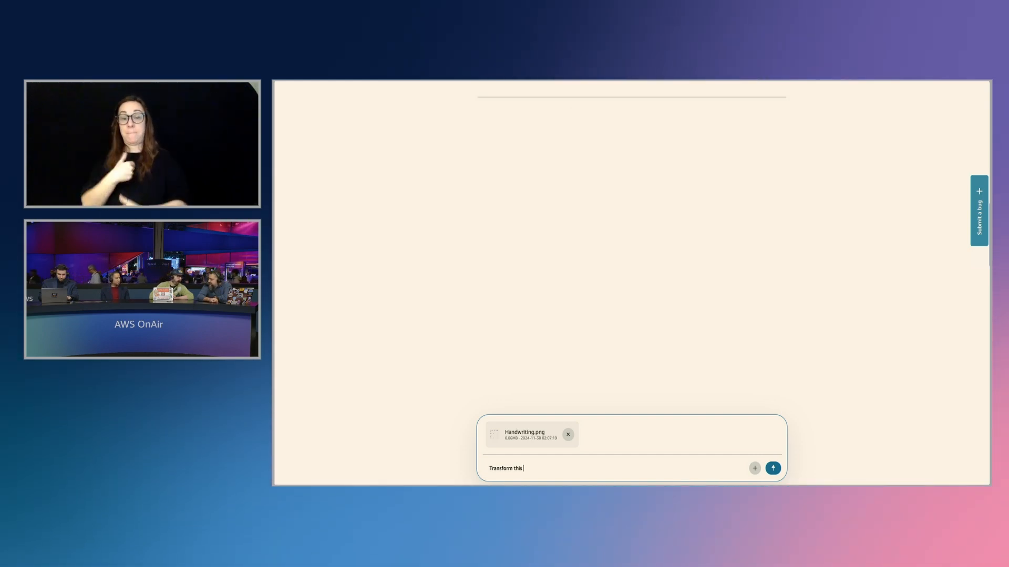
text(whiteboard into JSON. Identify use case and features that ca)
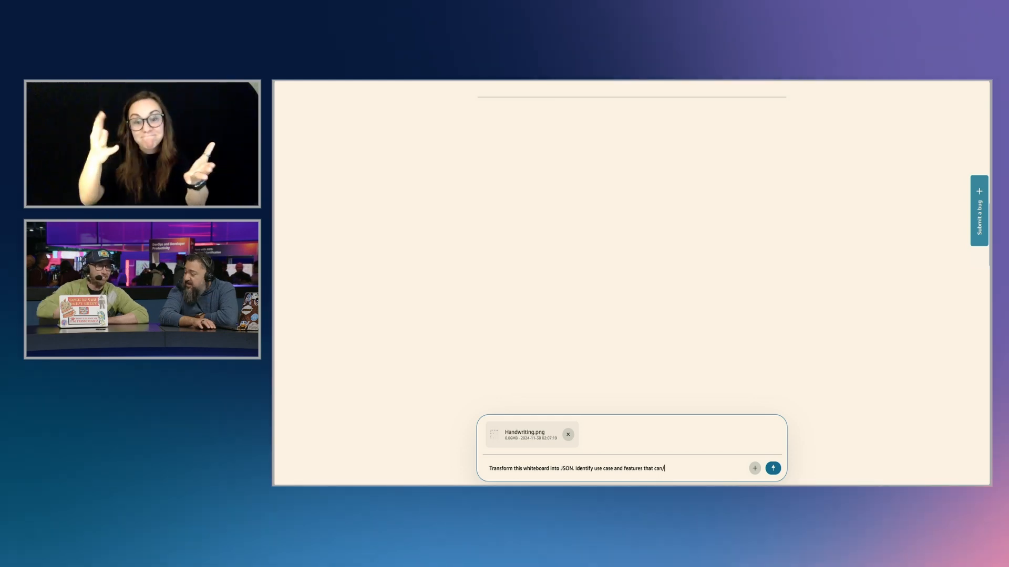
Step: Finish and send the whiteboard prompt, then scroll through the JSON use cases and features
text(not)
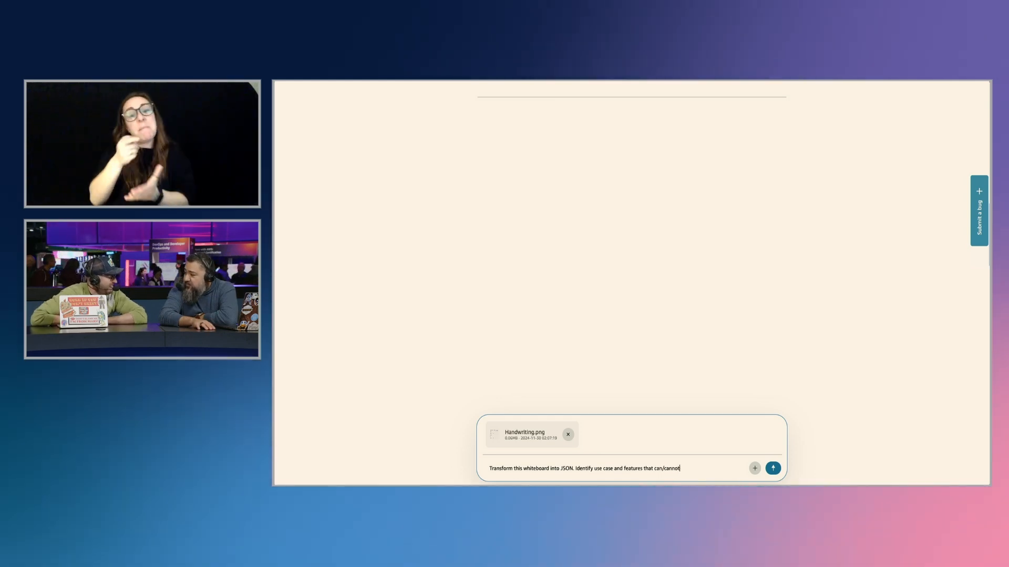
text(e)
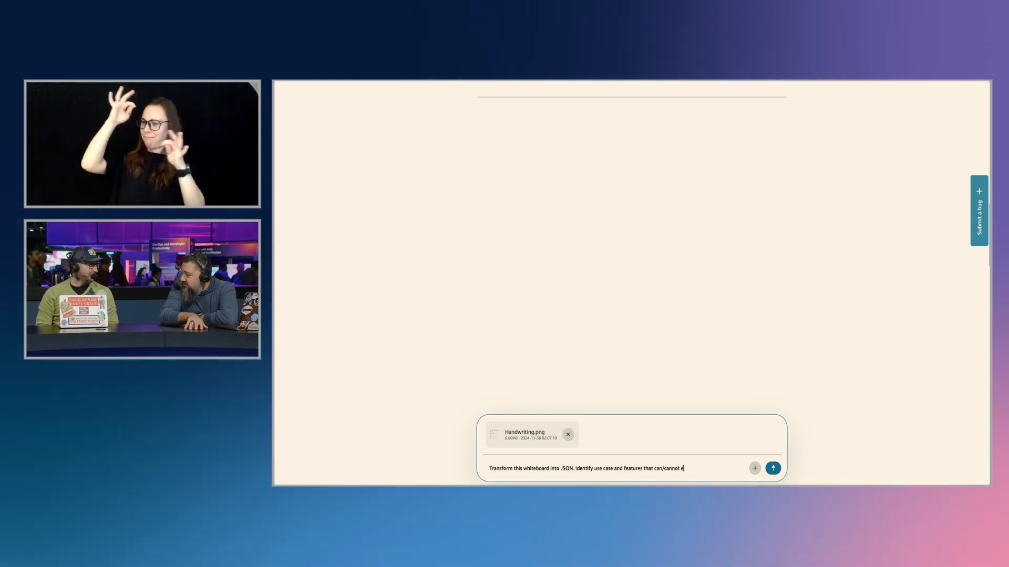
text(enable each u)
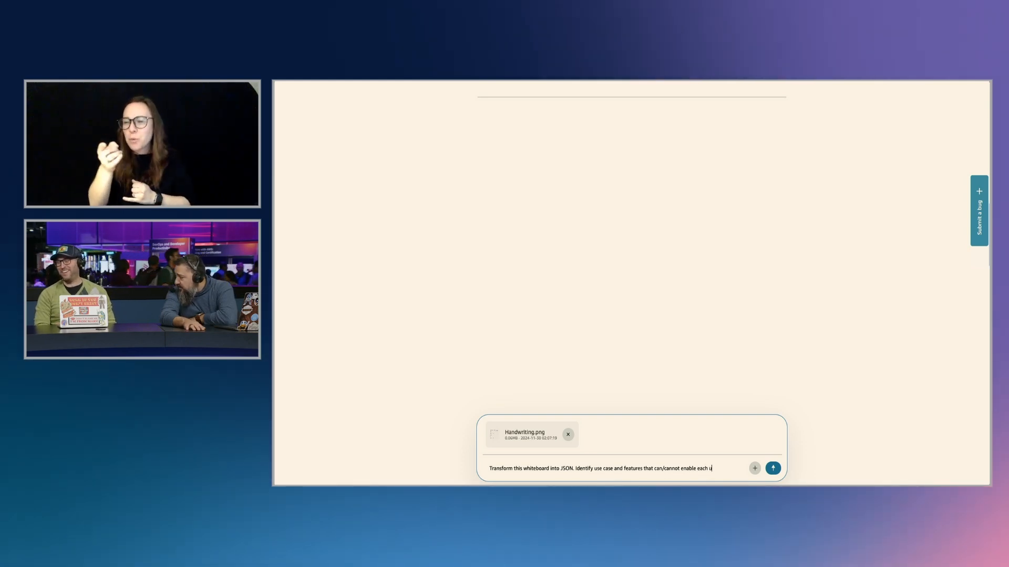
click(773, 467)
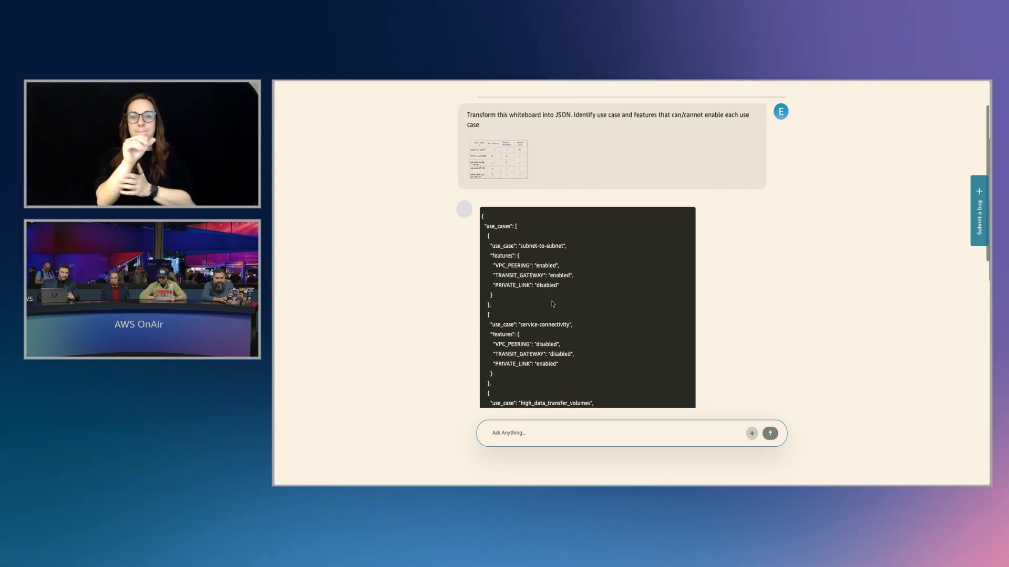
scroll(down, 3)
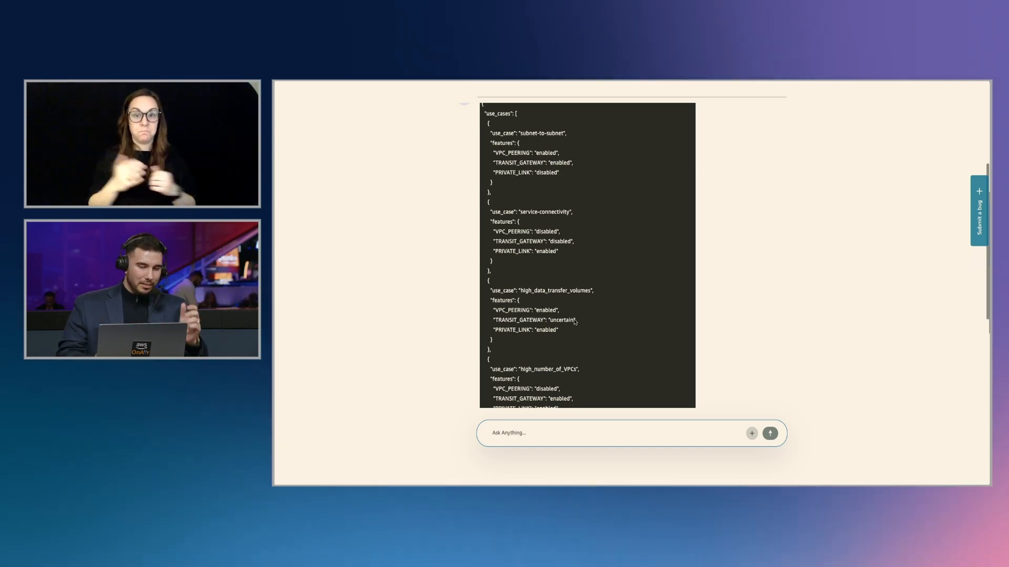
scroll(down, 3)
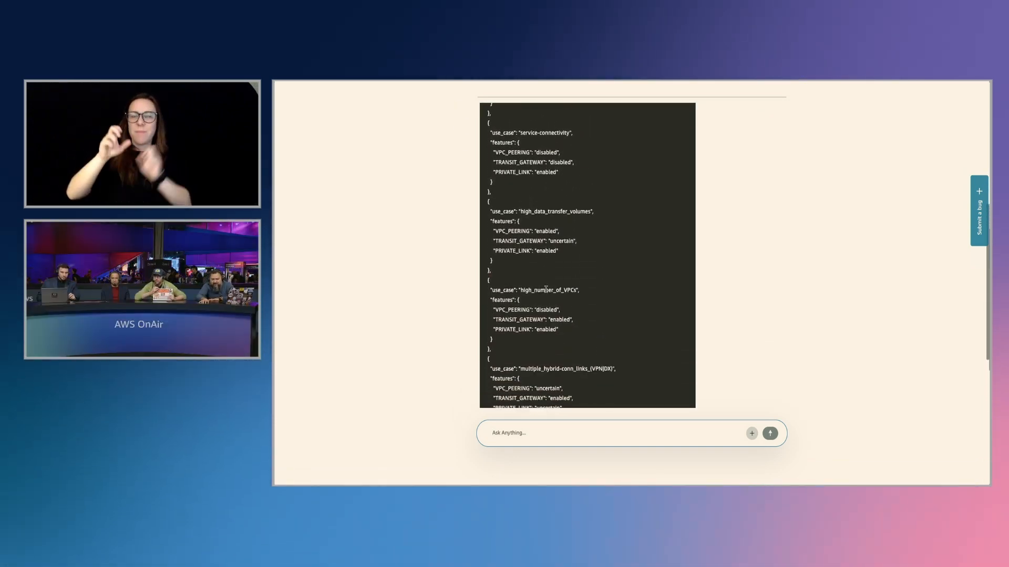
scroll(down, 3)
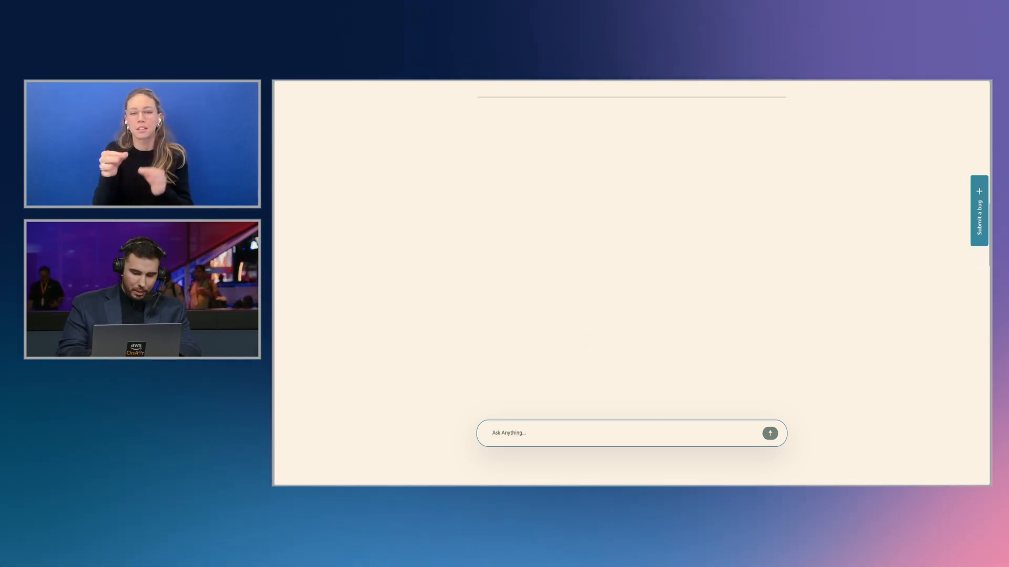
Step: Send 'Give me top 10 mathematical equations' to Nova Pro
text(Give me top 10)
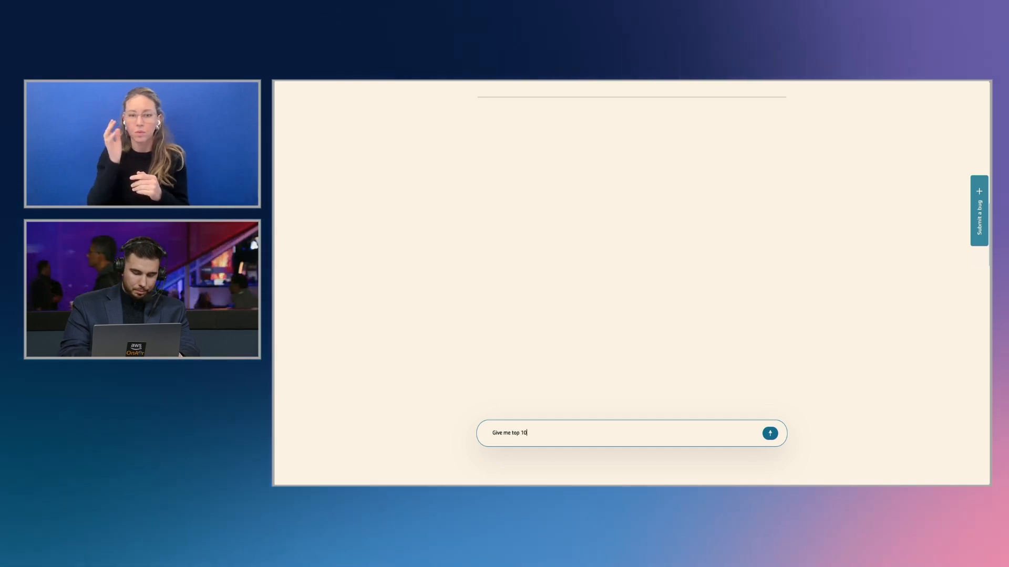
text(mathematical)
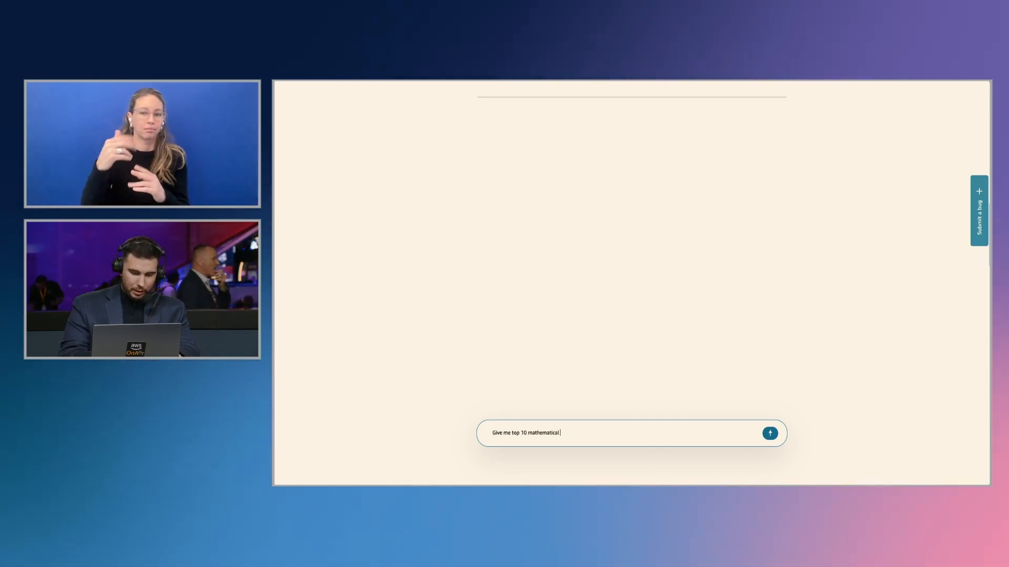
text(equations)
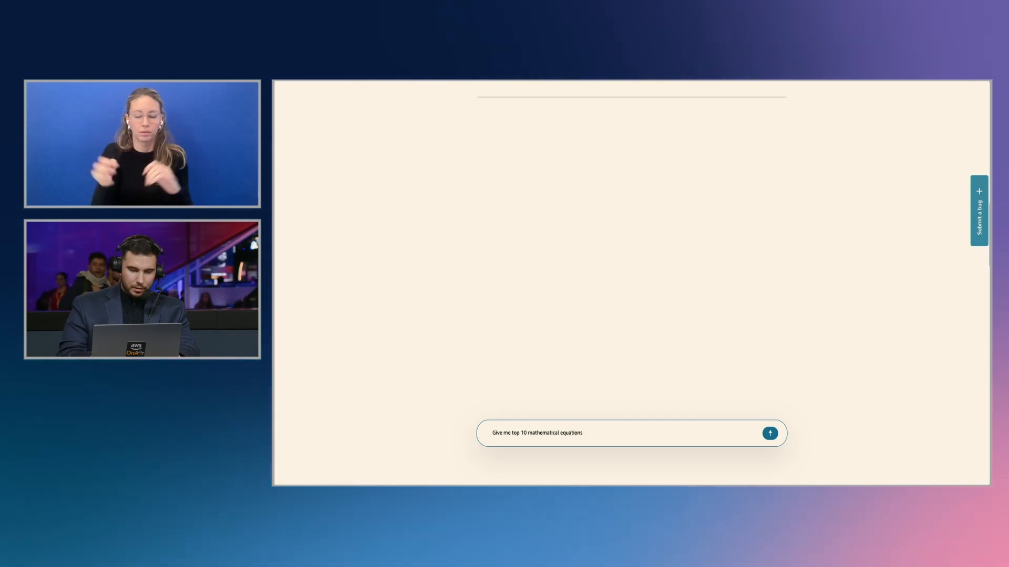
click(769, 433)
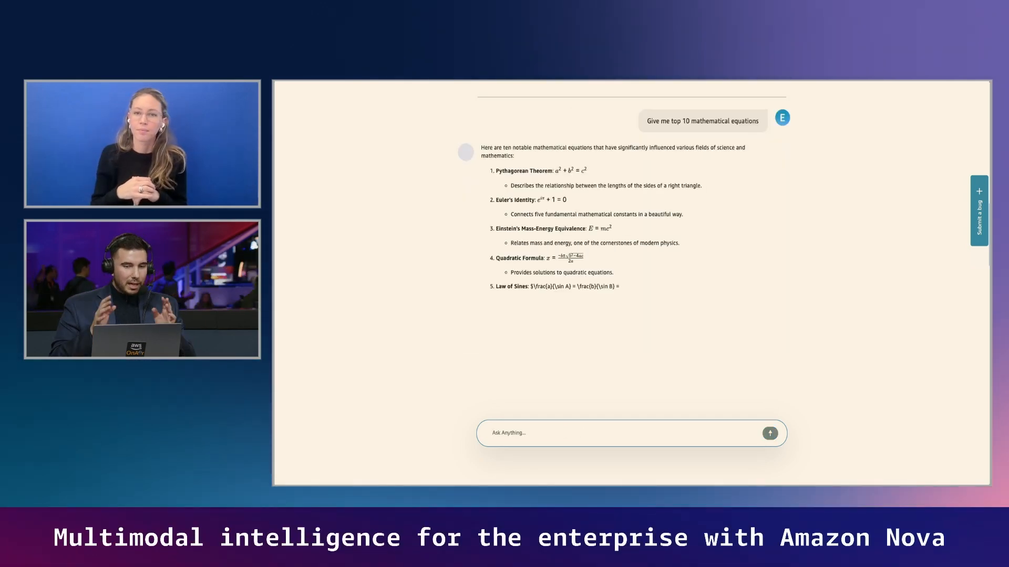